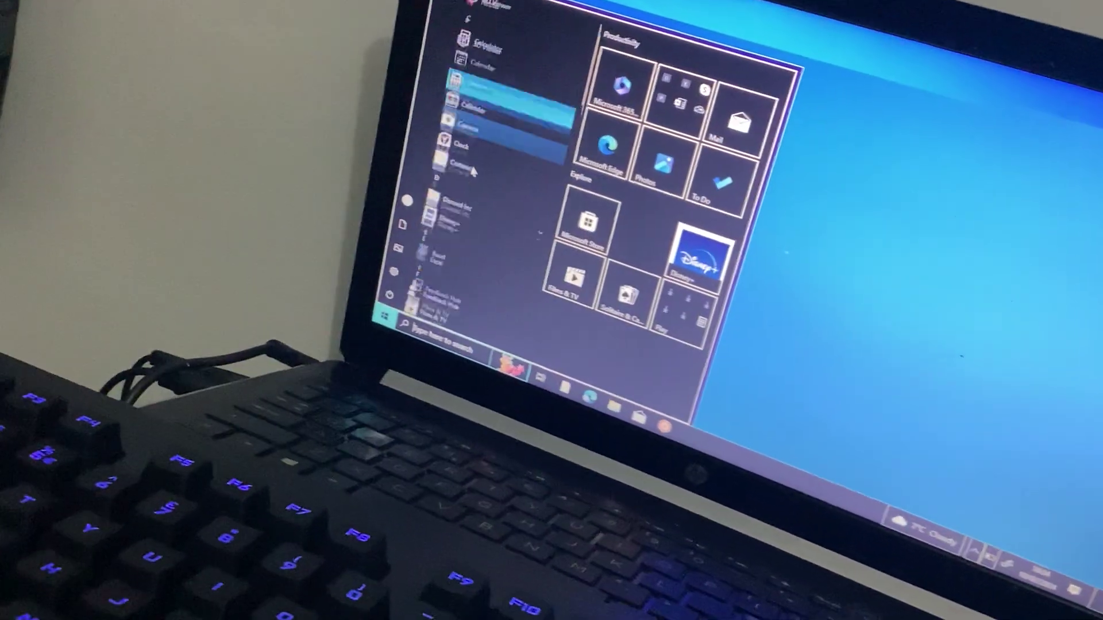
{"action": "scroll", "scroll_direction": "down", "scroll_amount": 3}
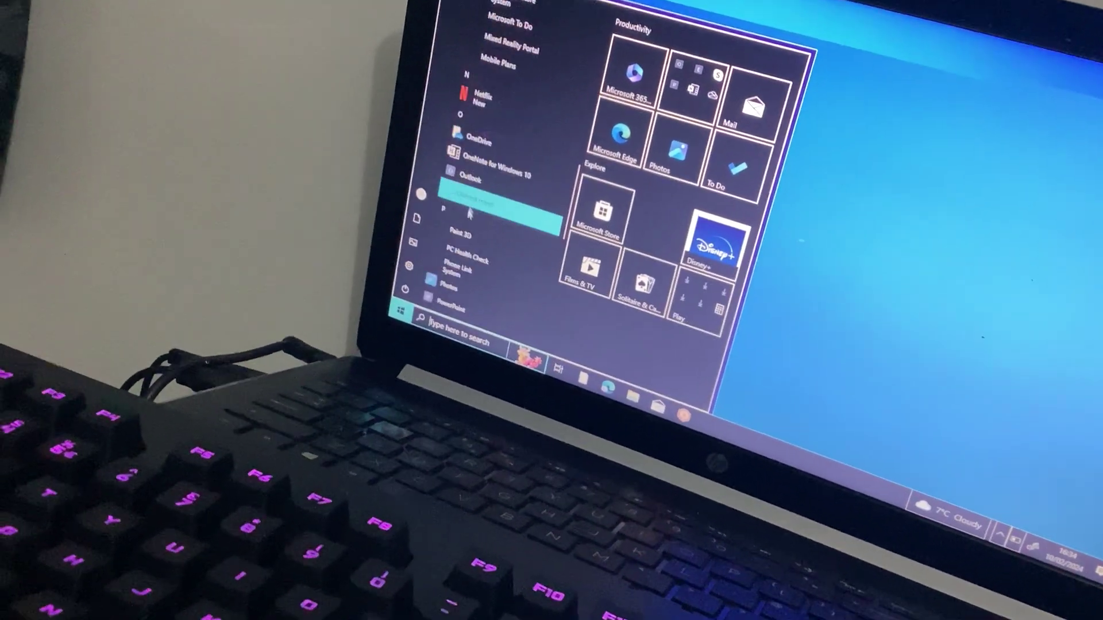